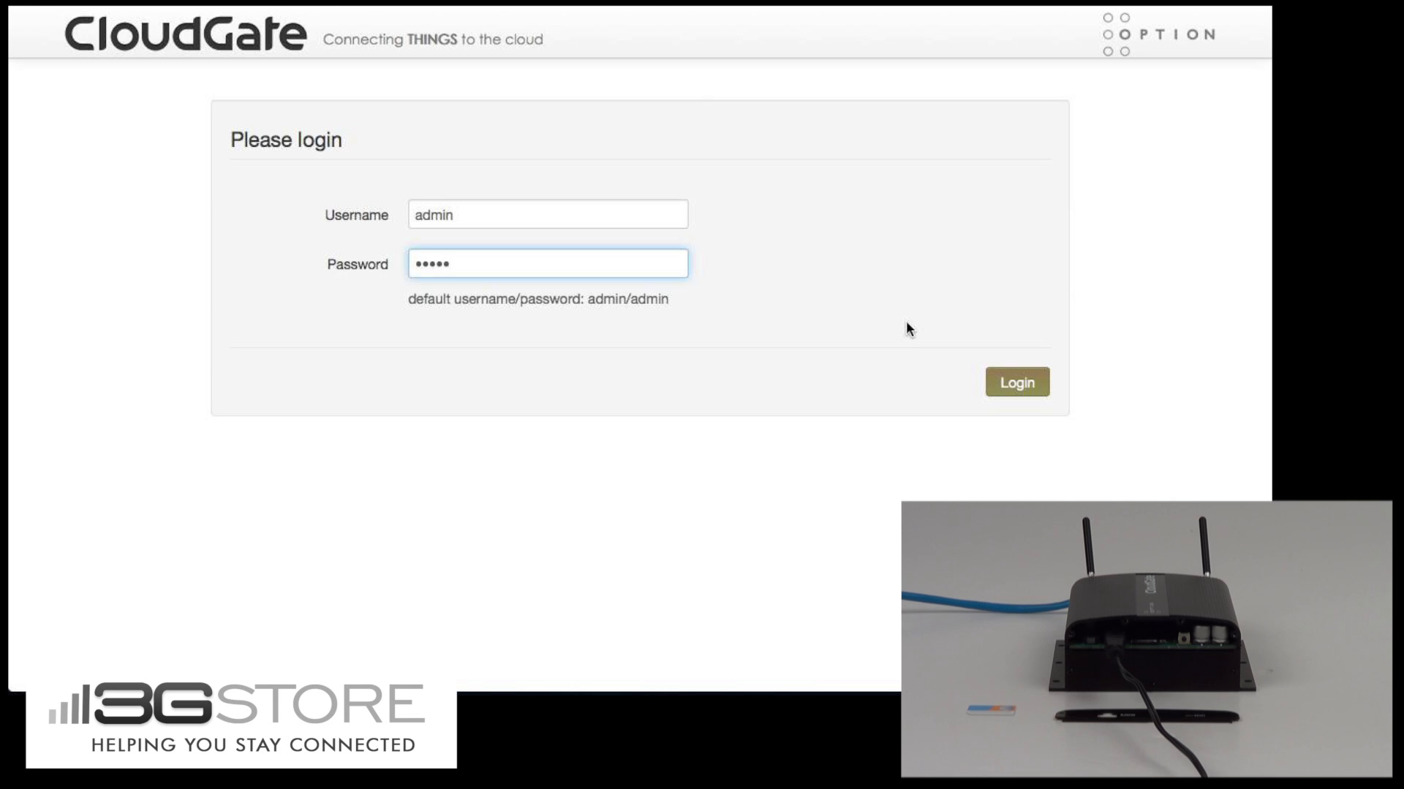
Step: Log in as admin and reach the System settings page with time settings
{"action": "left_click", "coordinate": [548, 263]}
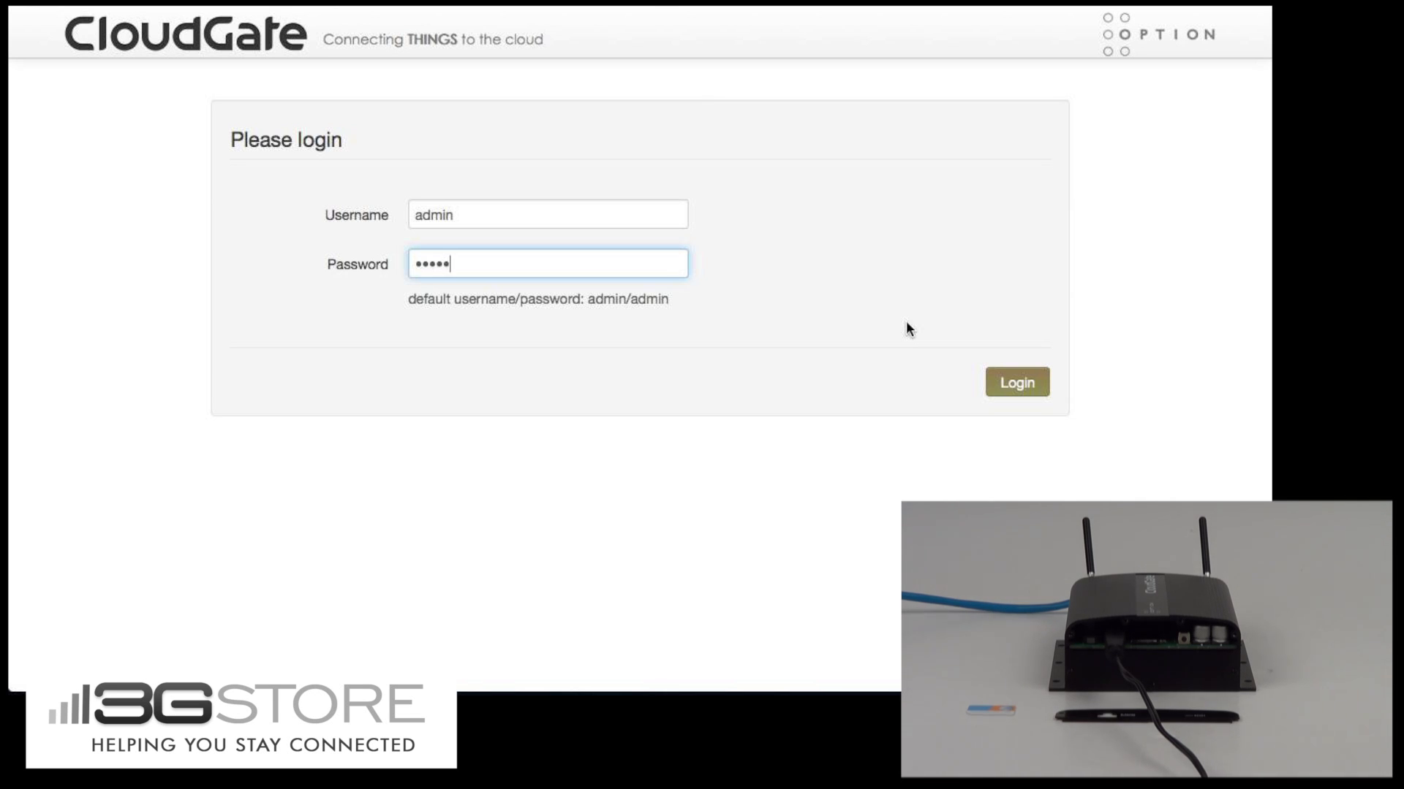
{"action": "left_click", "coordinate": [1016, 381]}
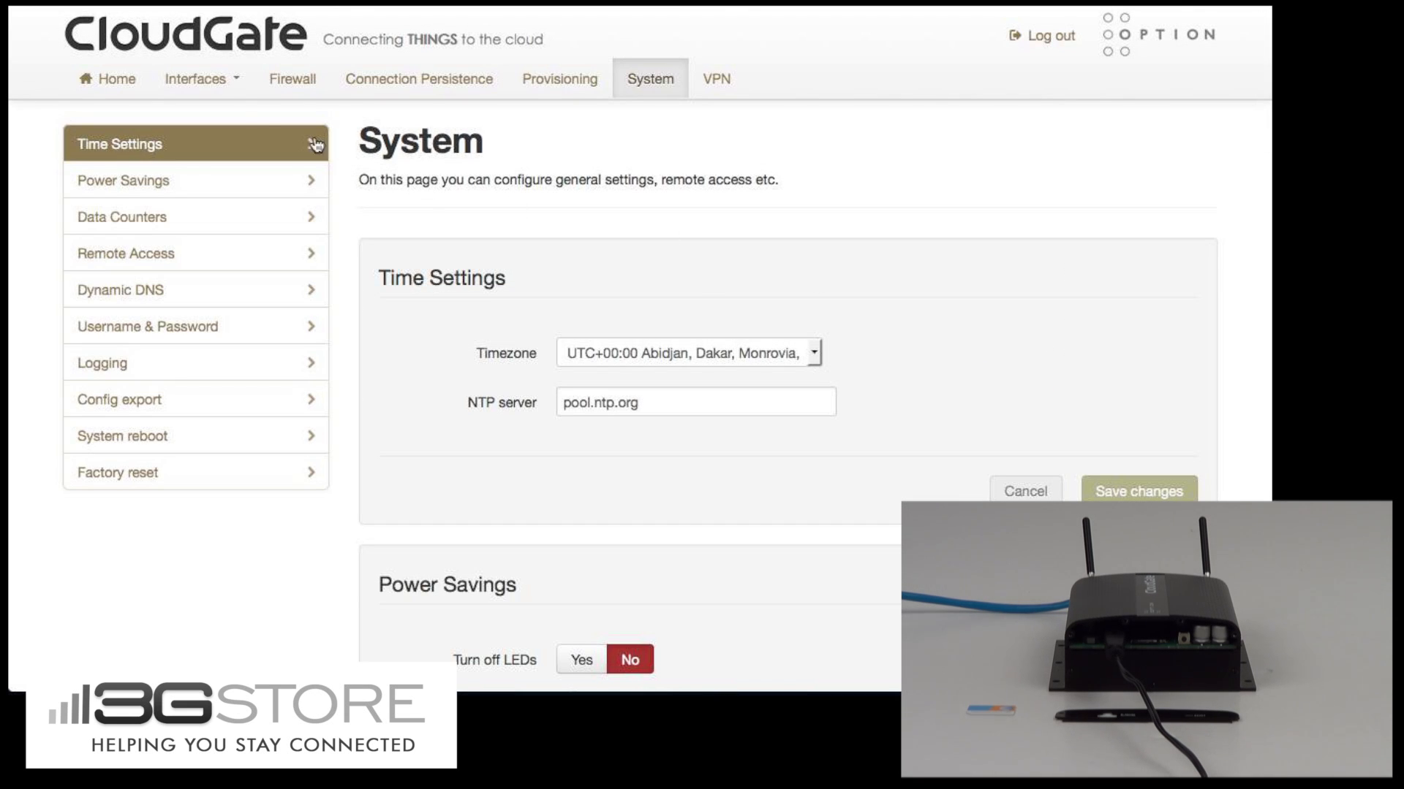
{"action": "left_click", "coordinate": [194, 79]}
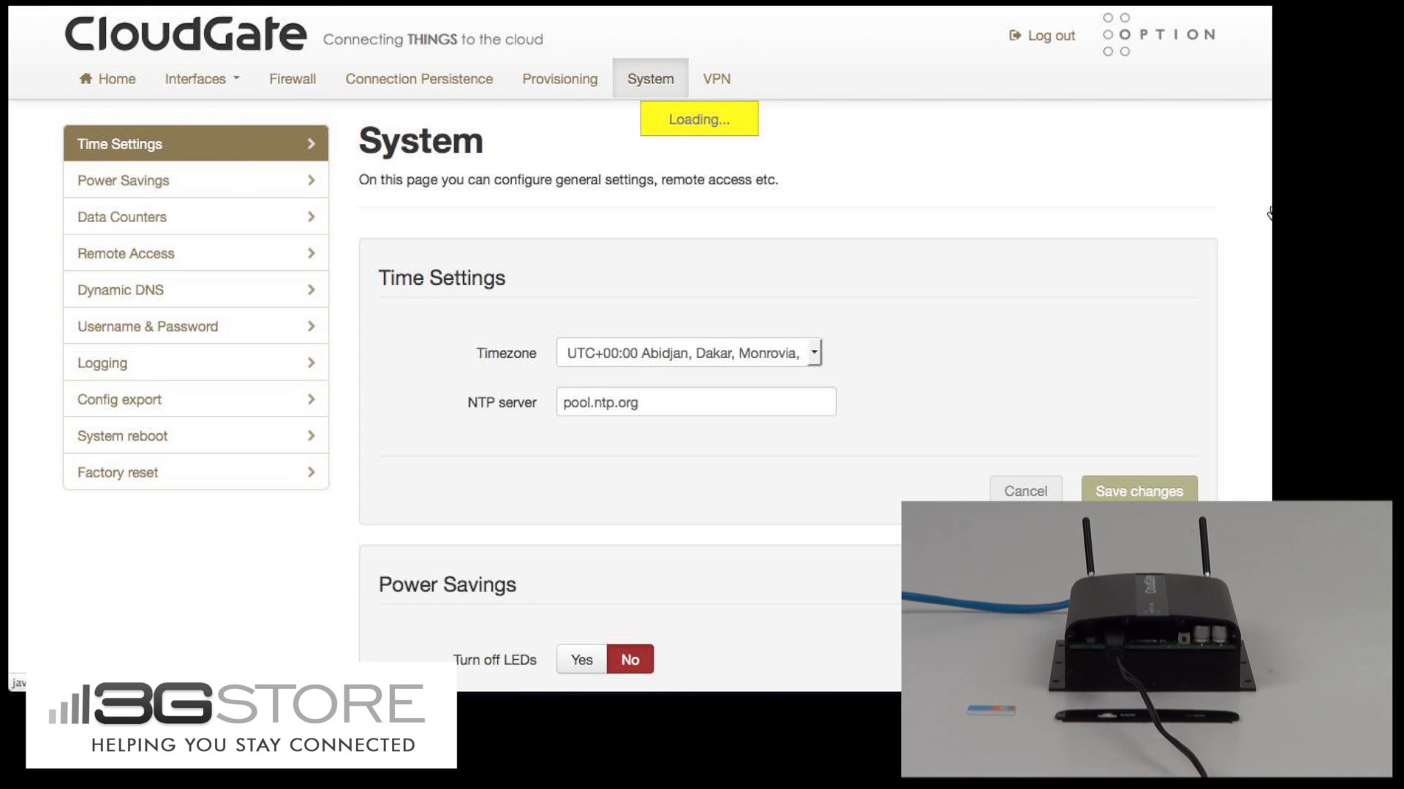
Step: Show the LTE Connection status reporting Verizon over LTE at -85 dBm
{"action": "left_click", "coordinate": [195, 79]}
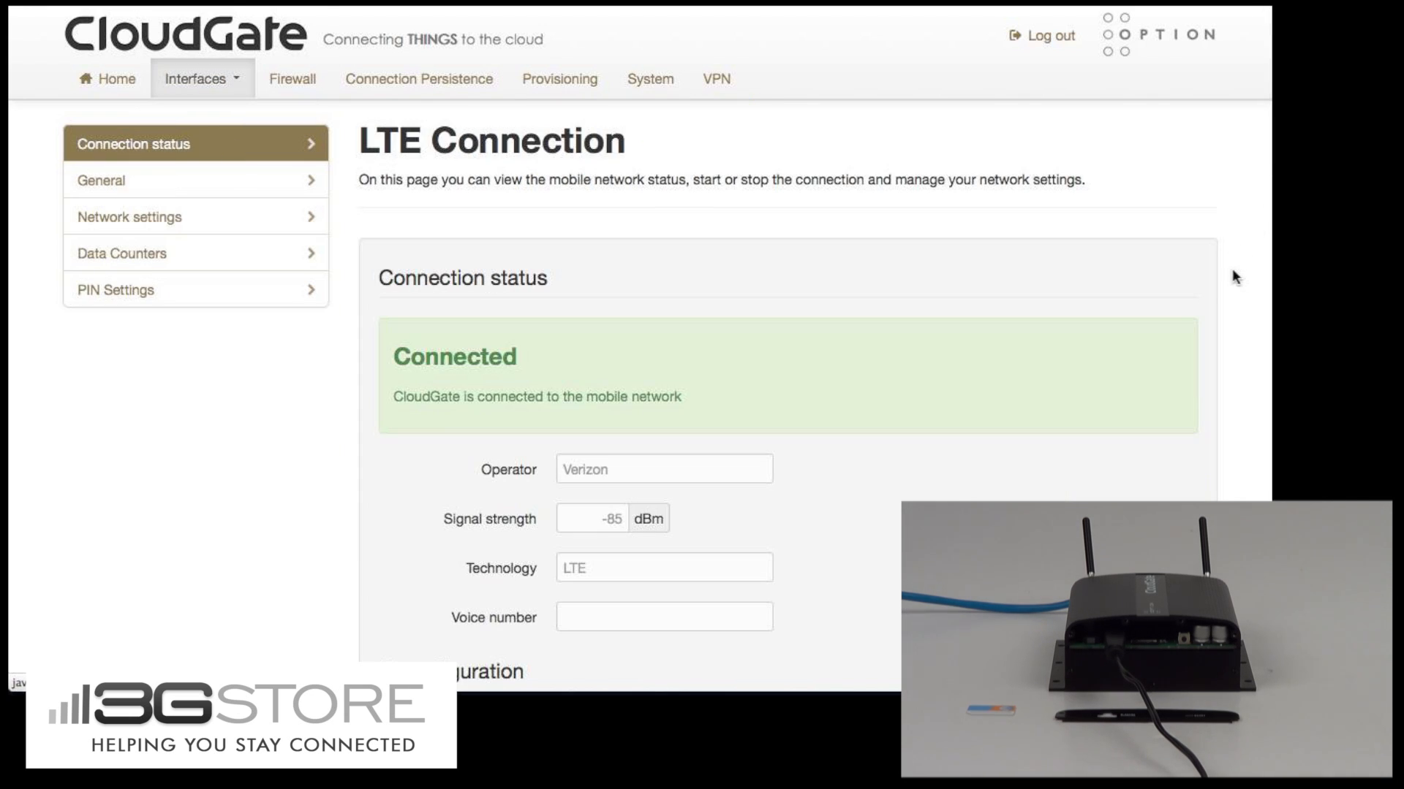
{"action": "mouse_move", "coordinate": [615, 490]}
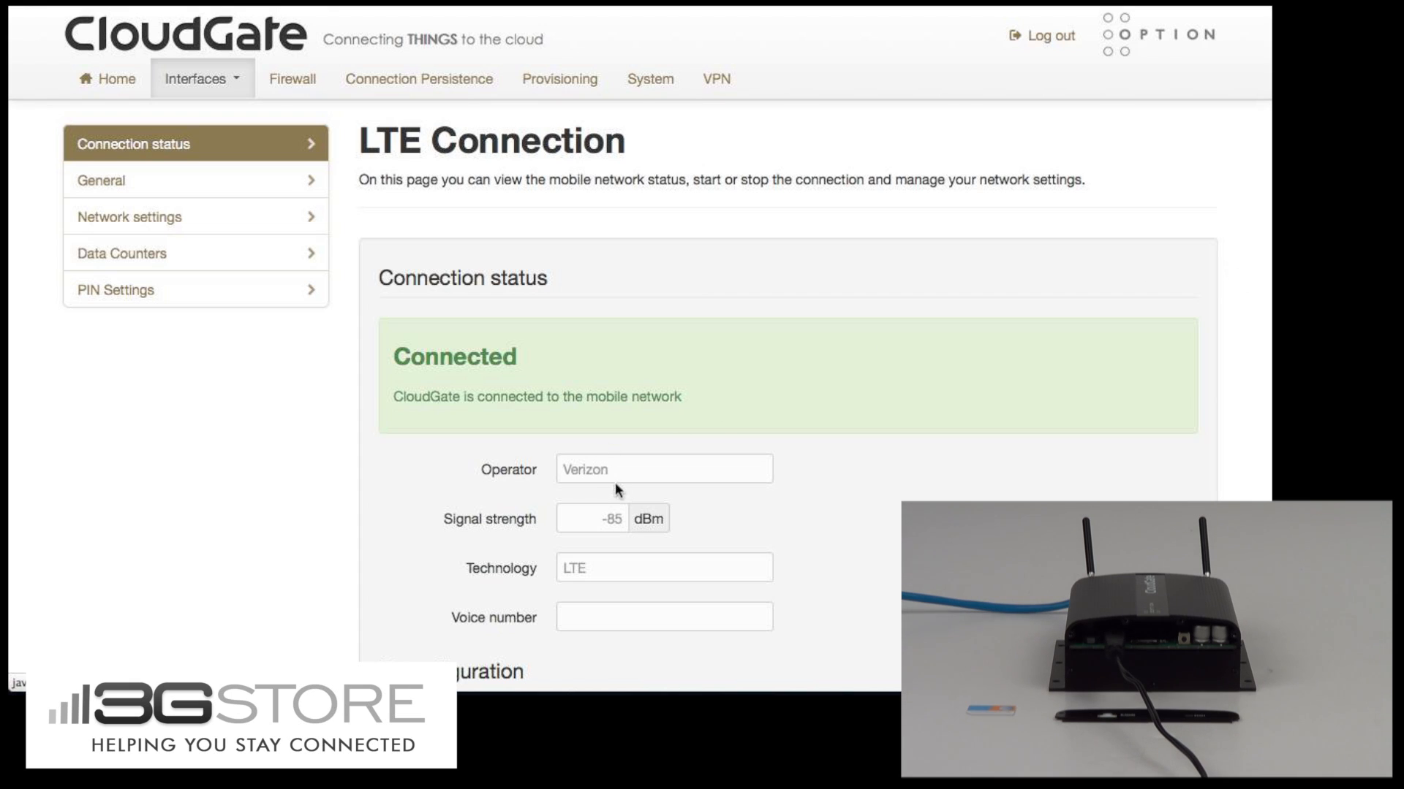
{"action": "mouse_move", "coordinate": [843, 406]}
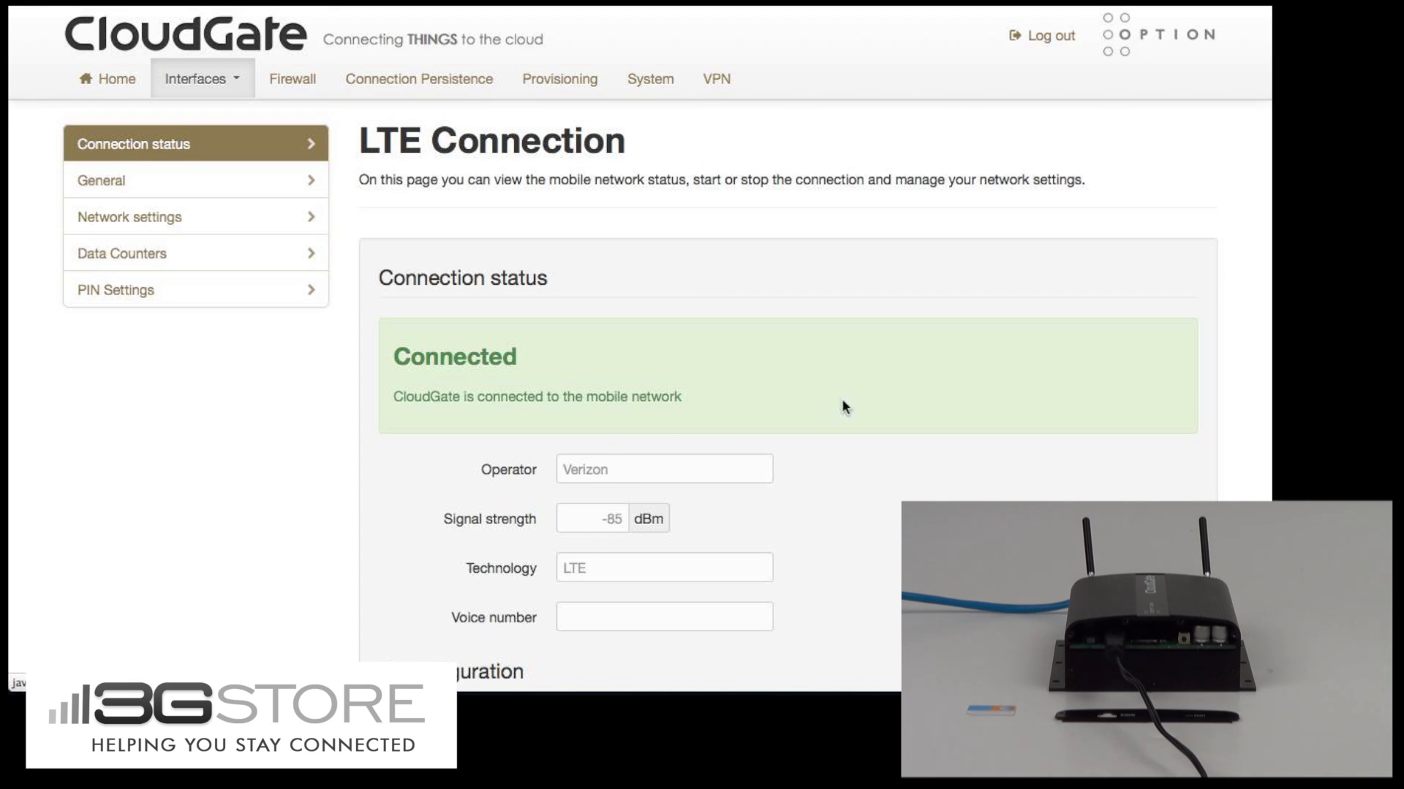
{"action": "mouse_move", "coordinate": [1028, 324]}
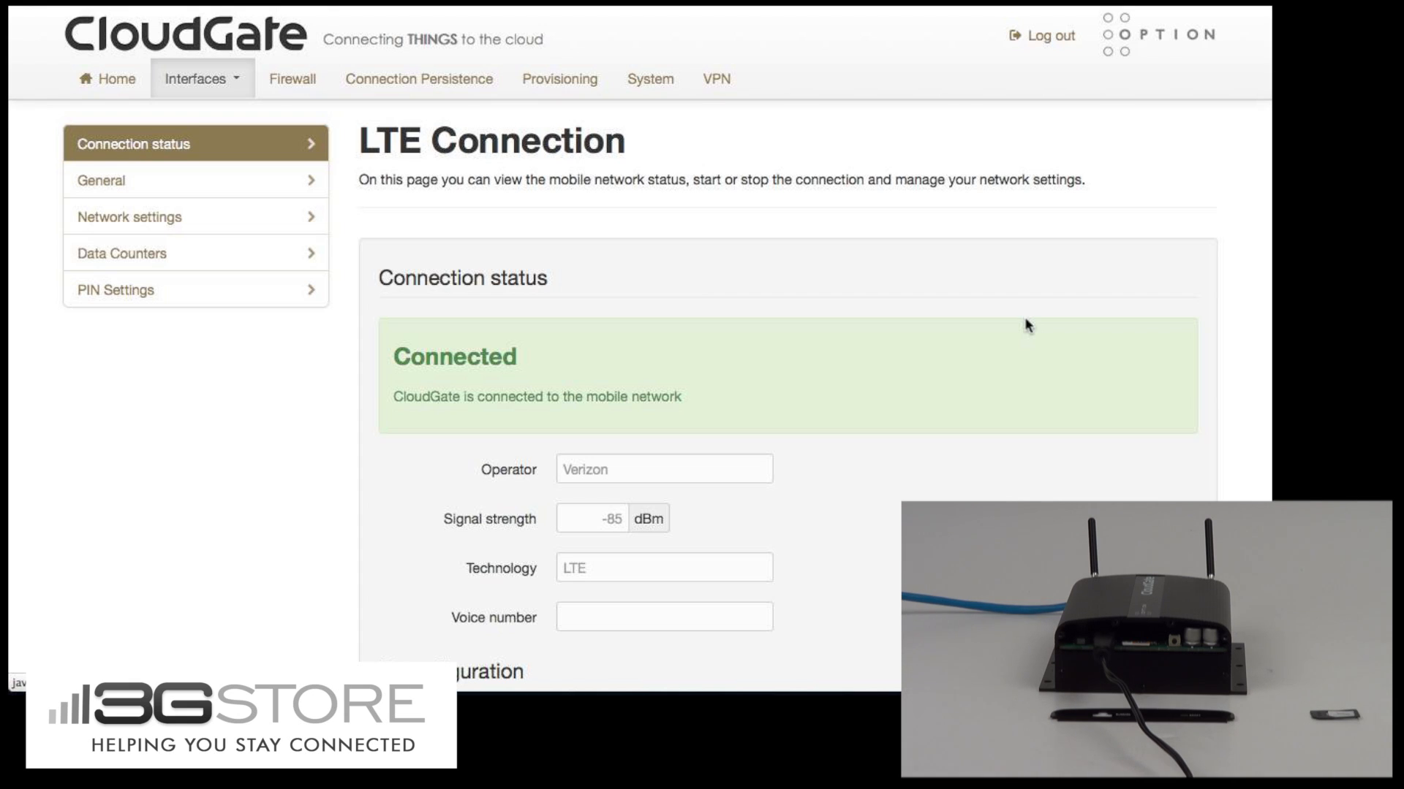
{"action": "mouse_move", "coordinate": [644, 49]}
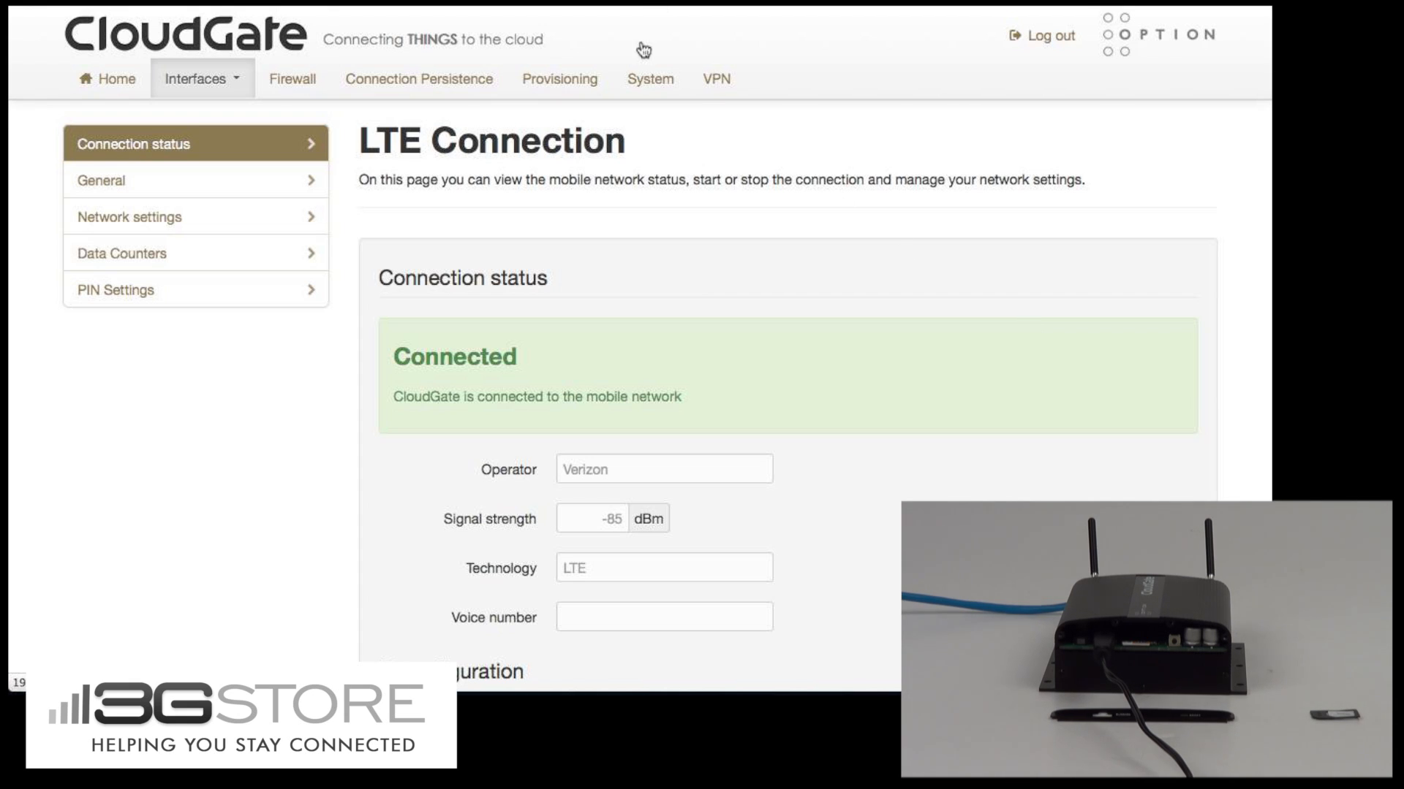
Step: Reboot the router from System reboot and confirm the warning, returning to the login page
{"action": "left_click", "coordinate": [650, 79]}
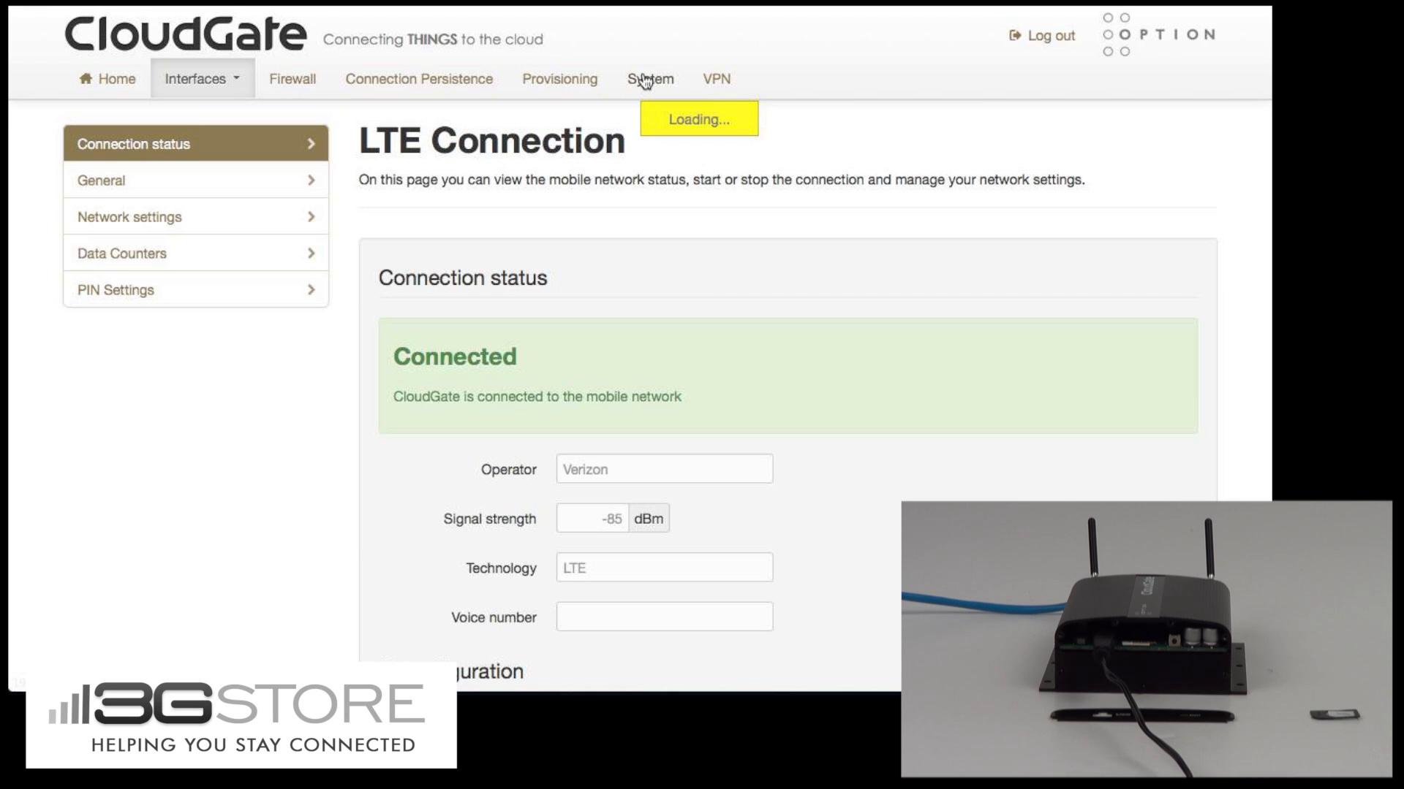
{"action": "left_click", "coordinate": [649, 79]}
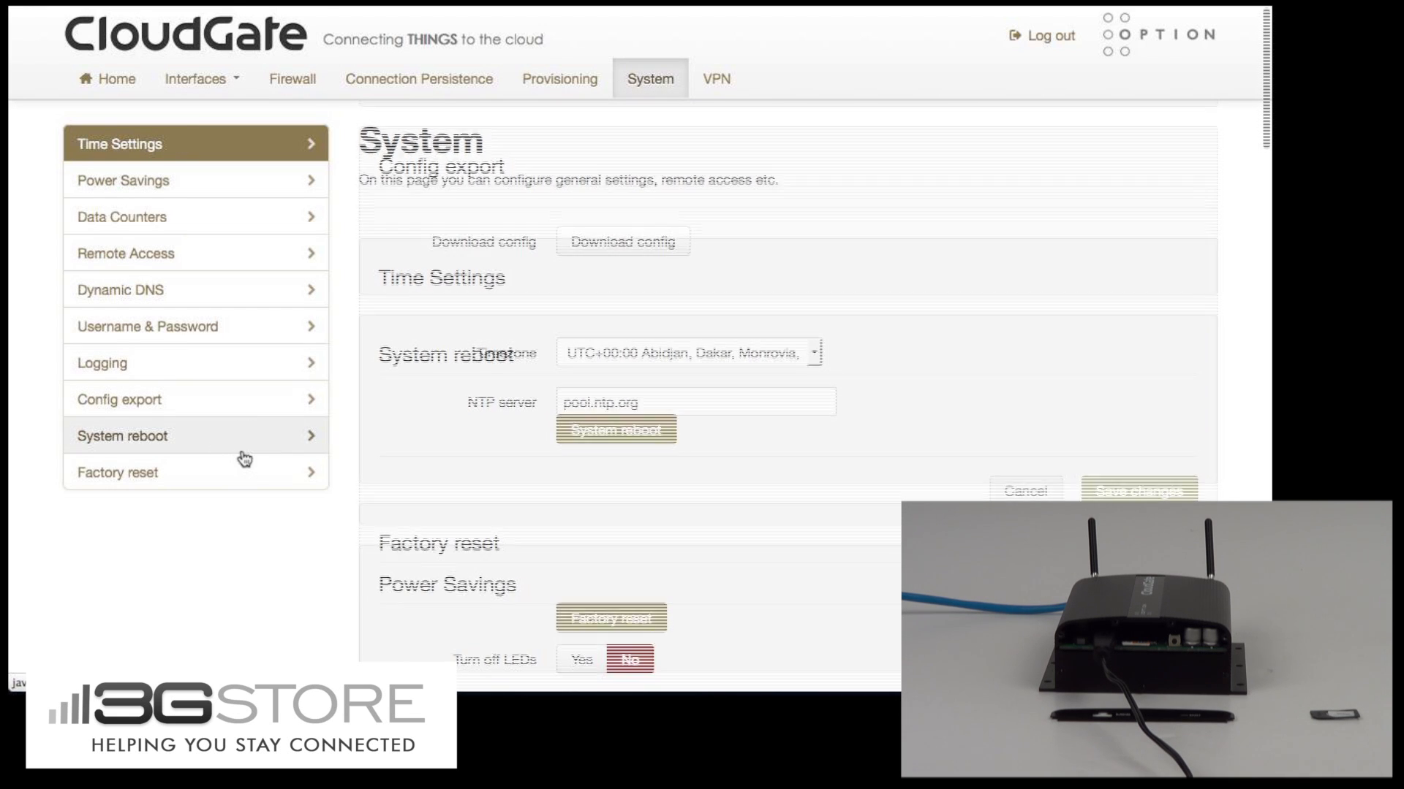
{"action": "left_click", "coordinate": [615, 430]}
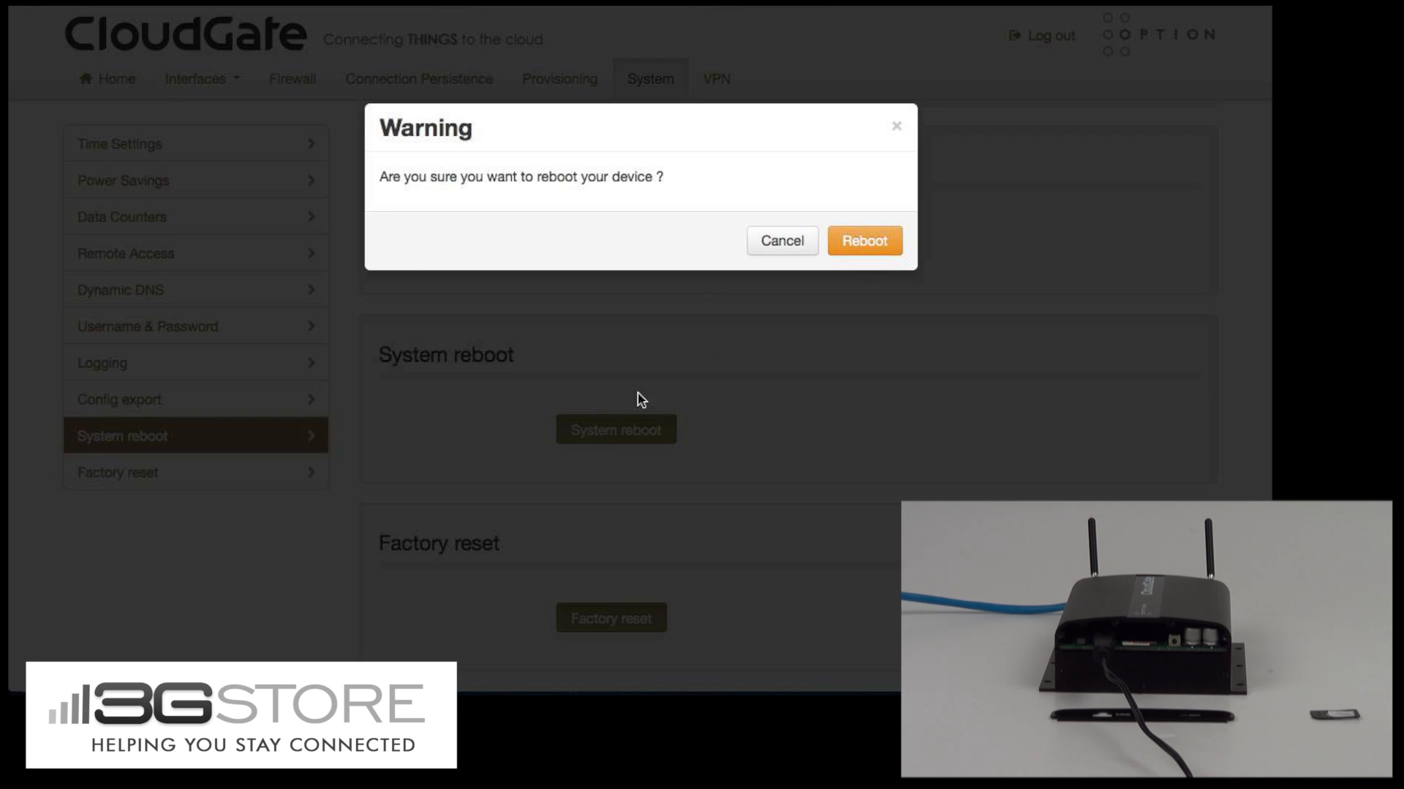
{"action": "left_click", "coordinate": [862, 241]}
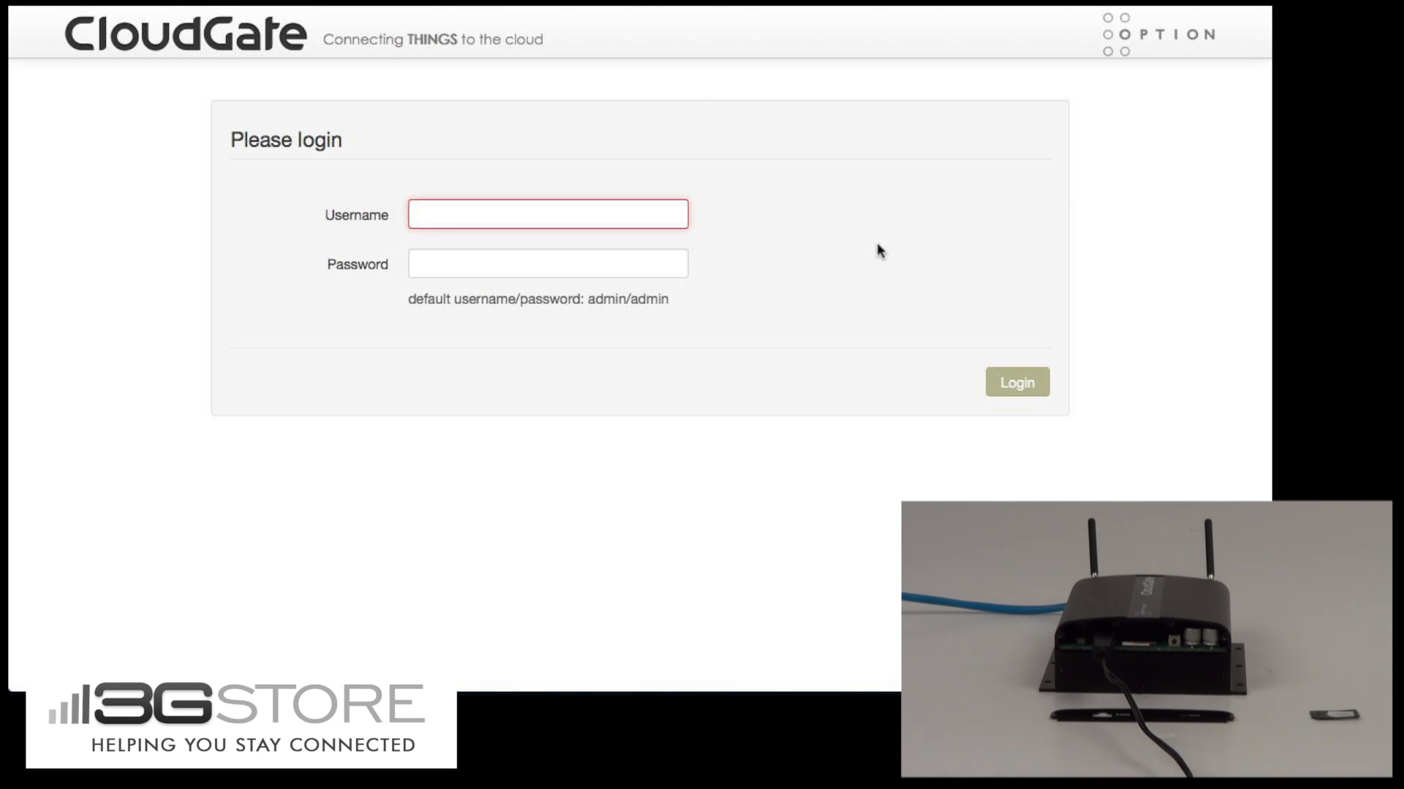
Step: Log back in as admin and view the Home summary showing internet connected via LTE
{"action": "left_click", "coordinate": [547, 213]}
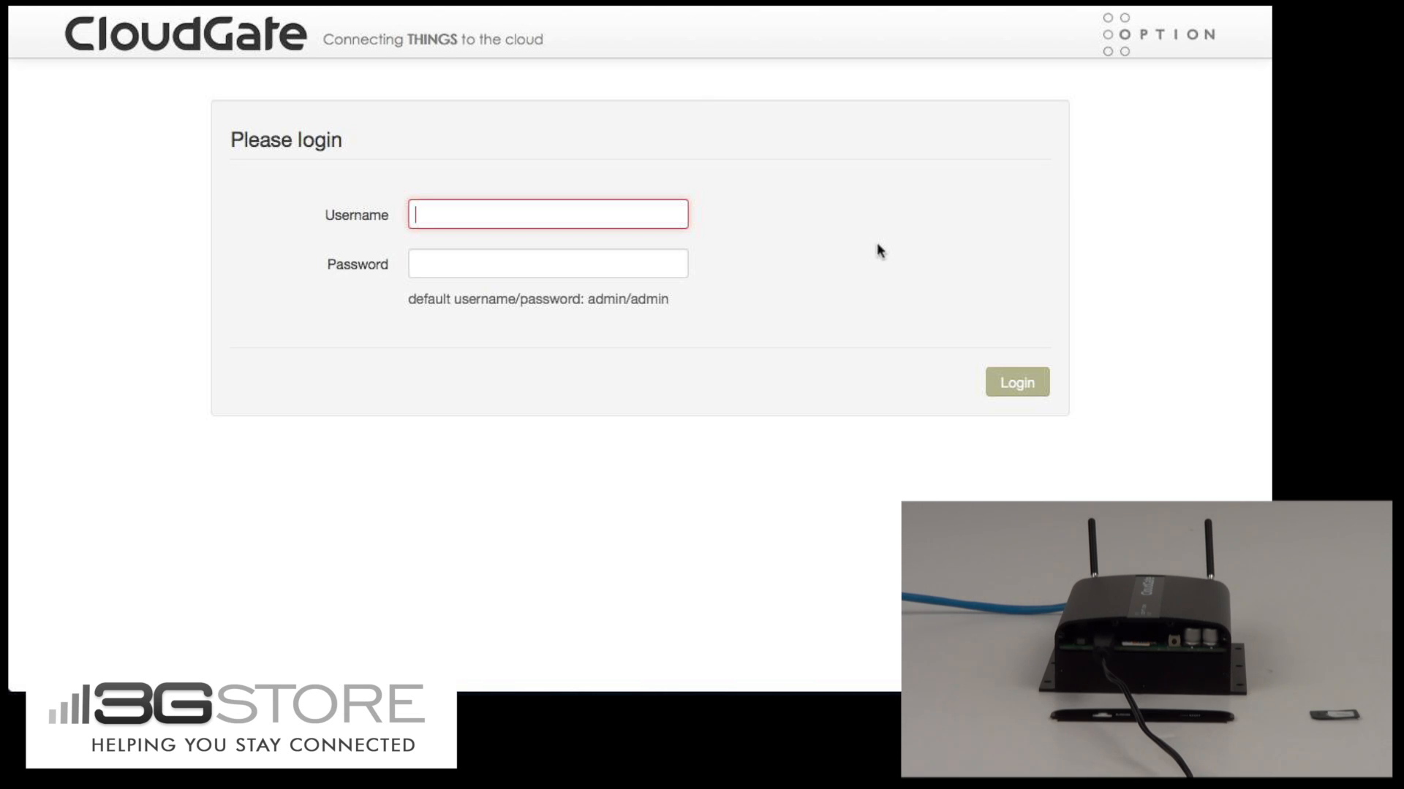
{"action": "type", "text": "admin"}
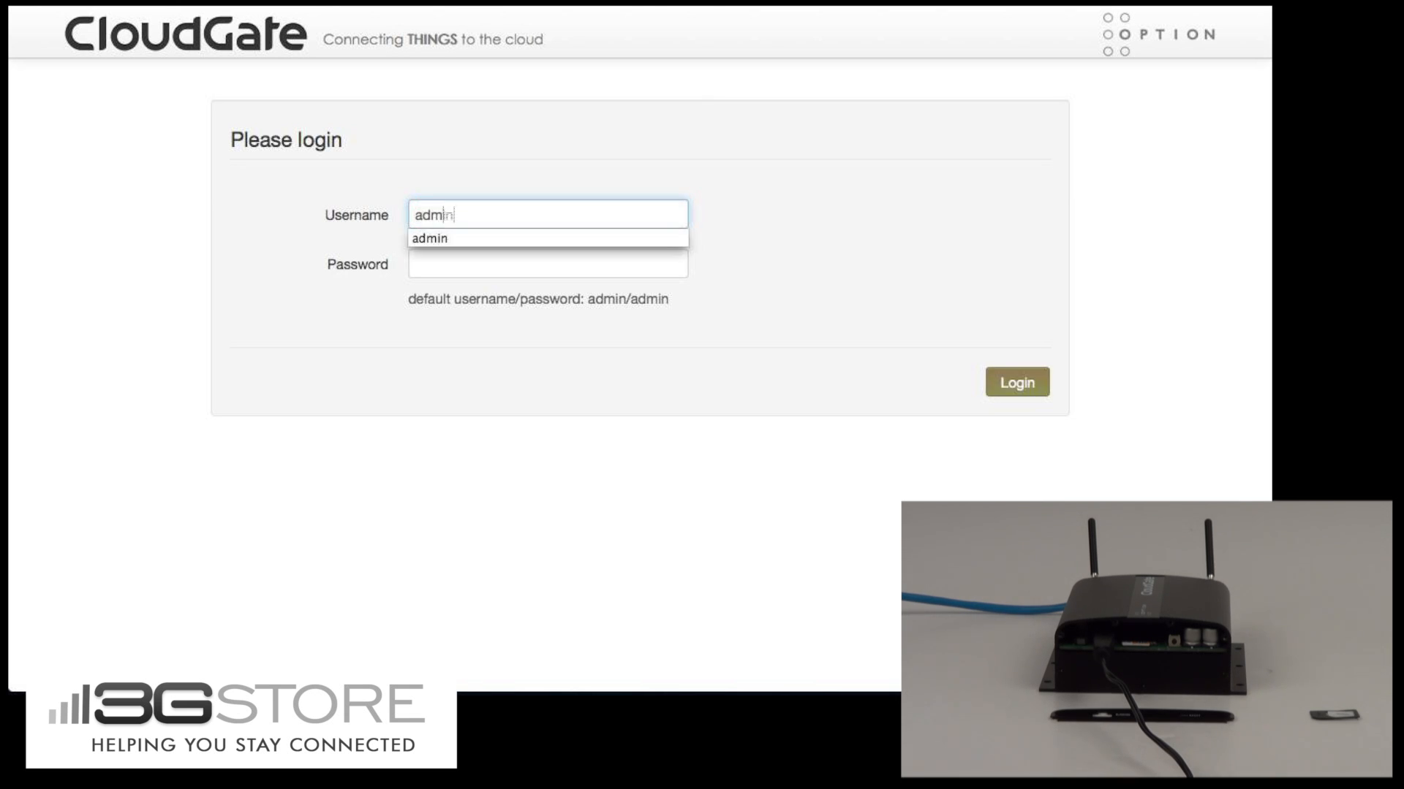
{"action": "left_click", "coordinate": [546, 263]}
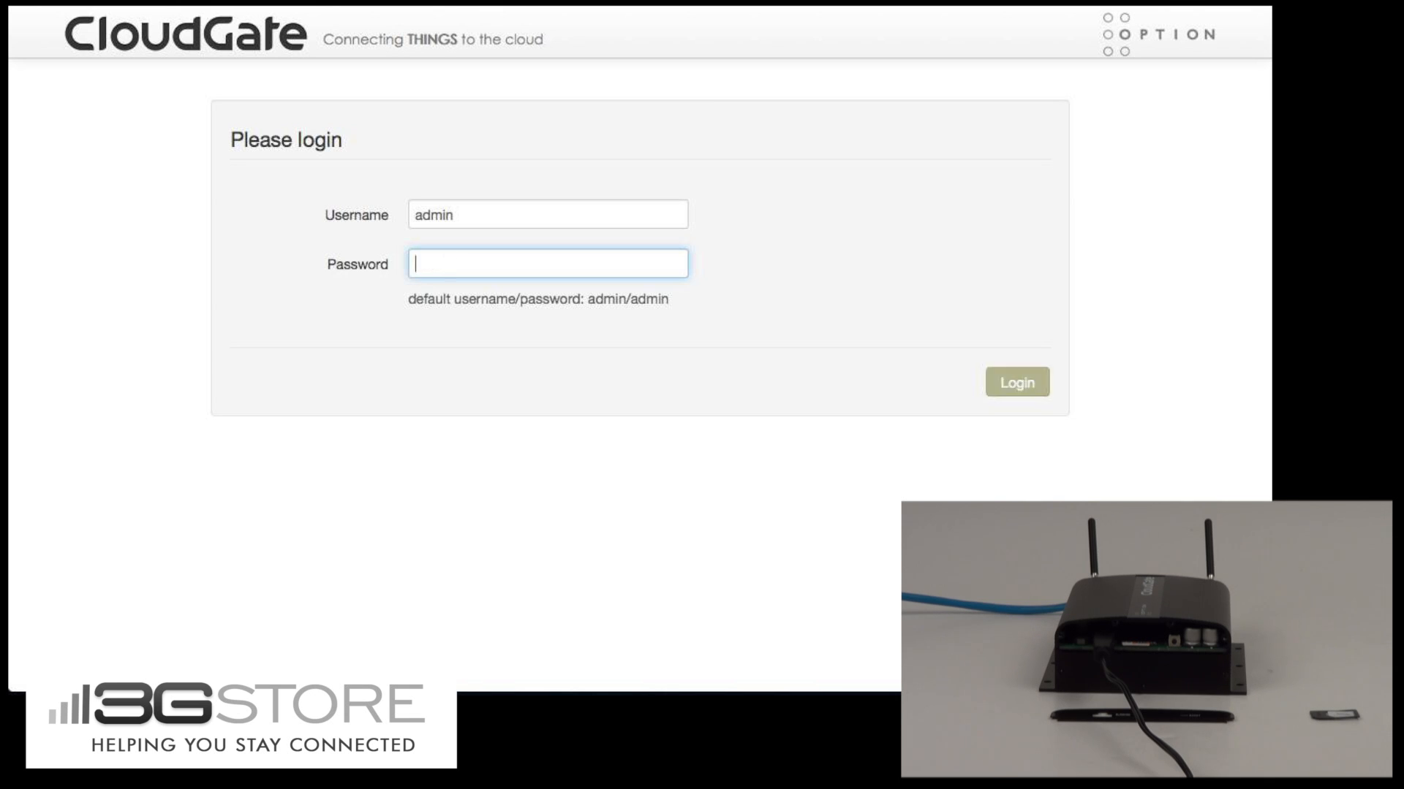
{"action": "left_click", "coordinate": [1016, 382]}
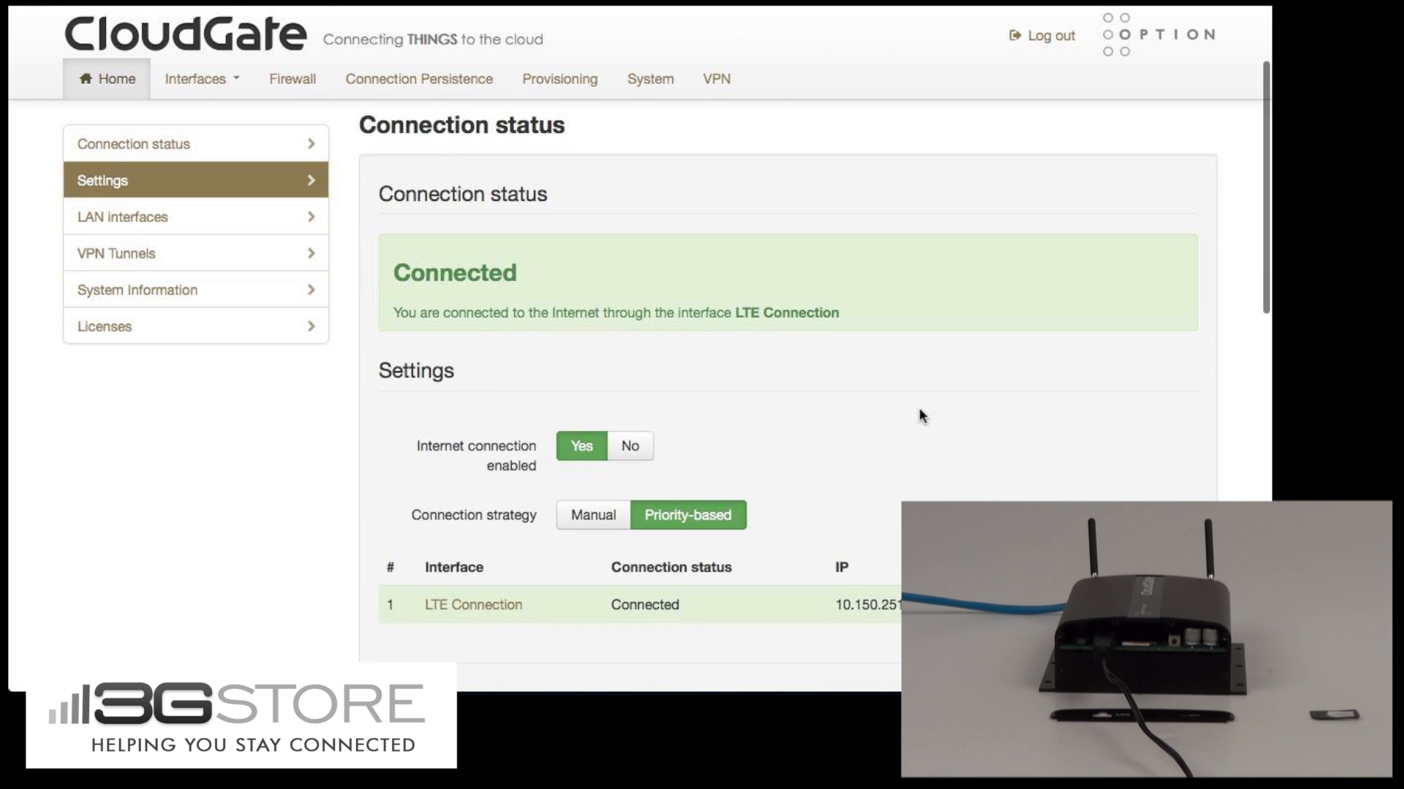
{"action": "scroll", "scroll_direction": "down", "scroll_amount": 3}
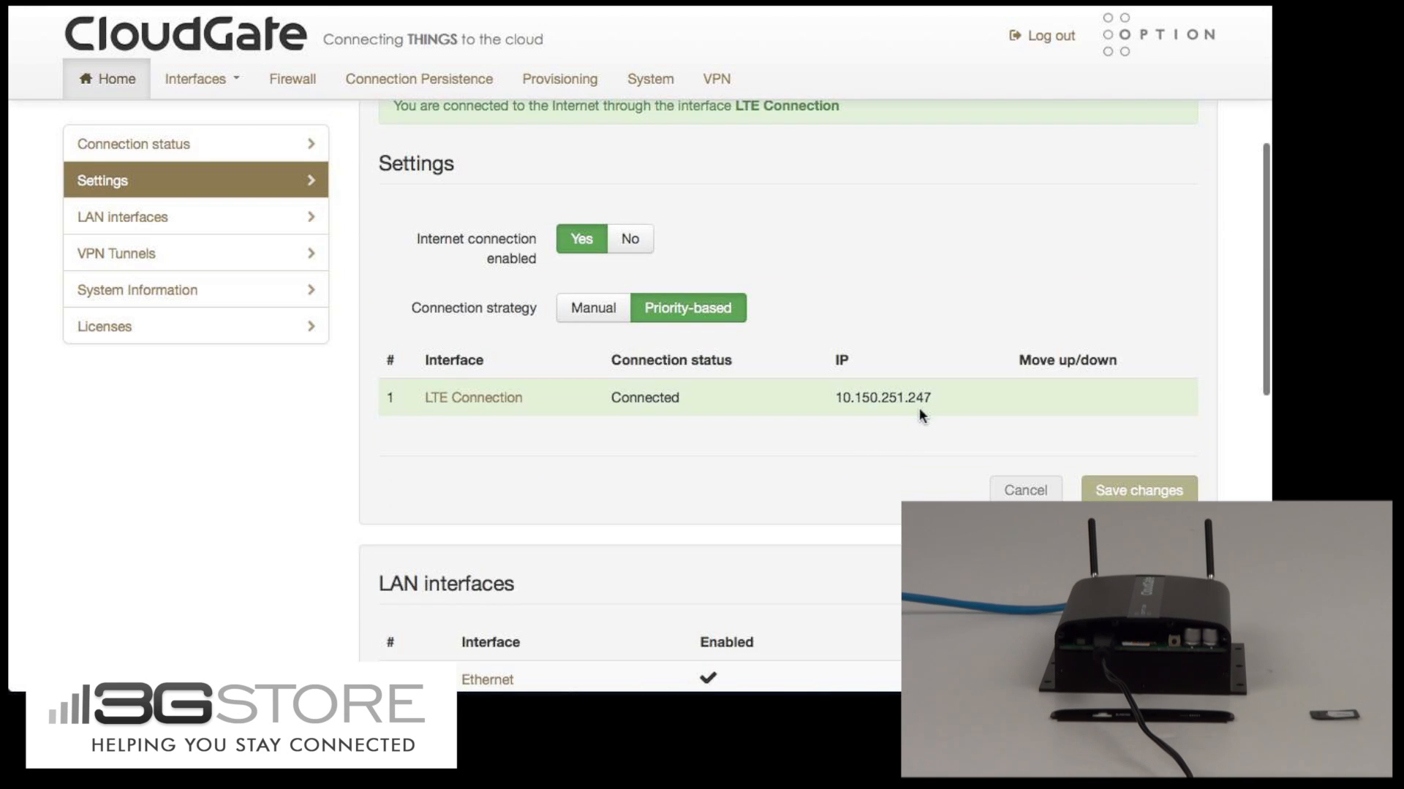
{"action": "left_click", "coordinate": [135, 143]}
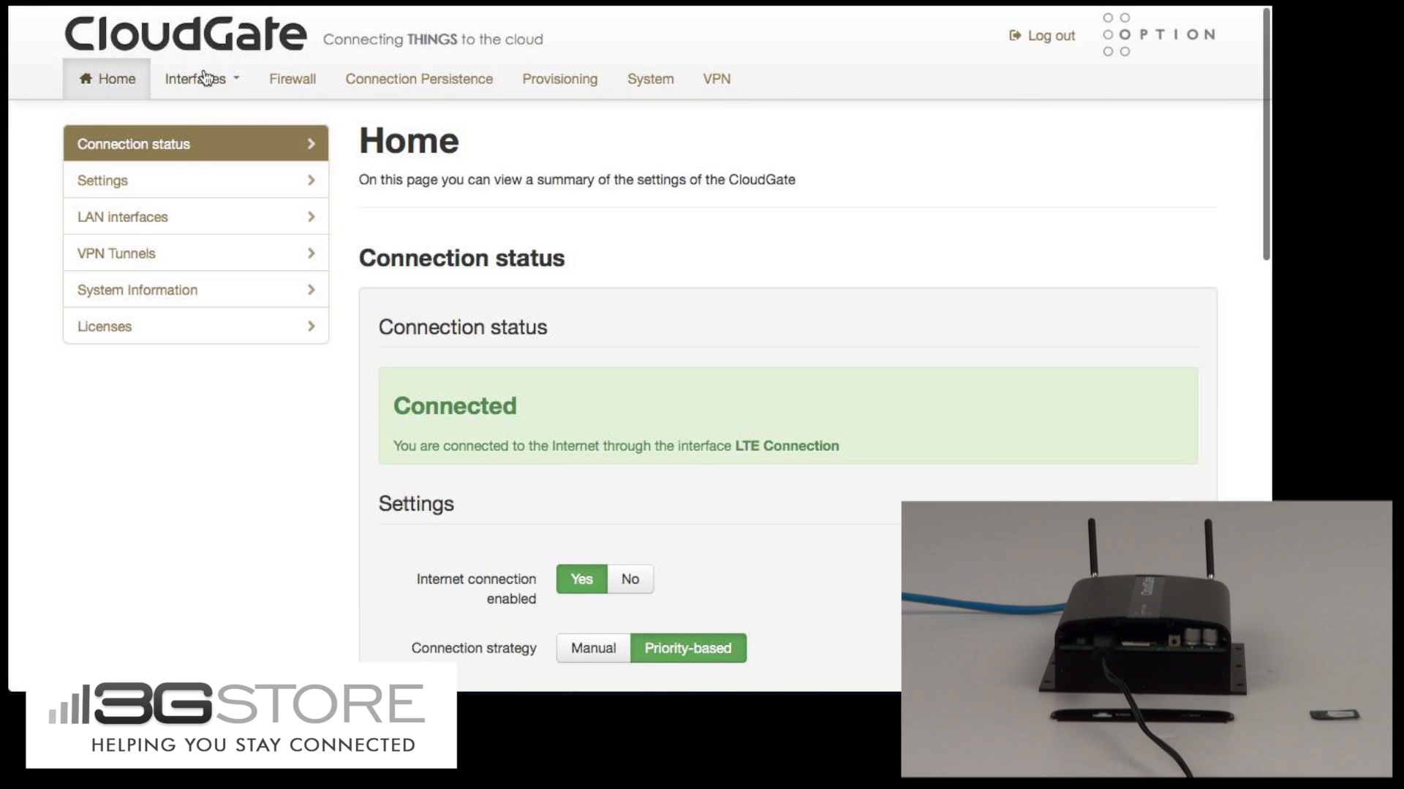
Step: Confirm LTE connected to AT&T at -91 dBm and review General and Network settings with APN 'broadband'
{"action": "left_click", "coordinate": [195, 79]}
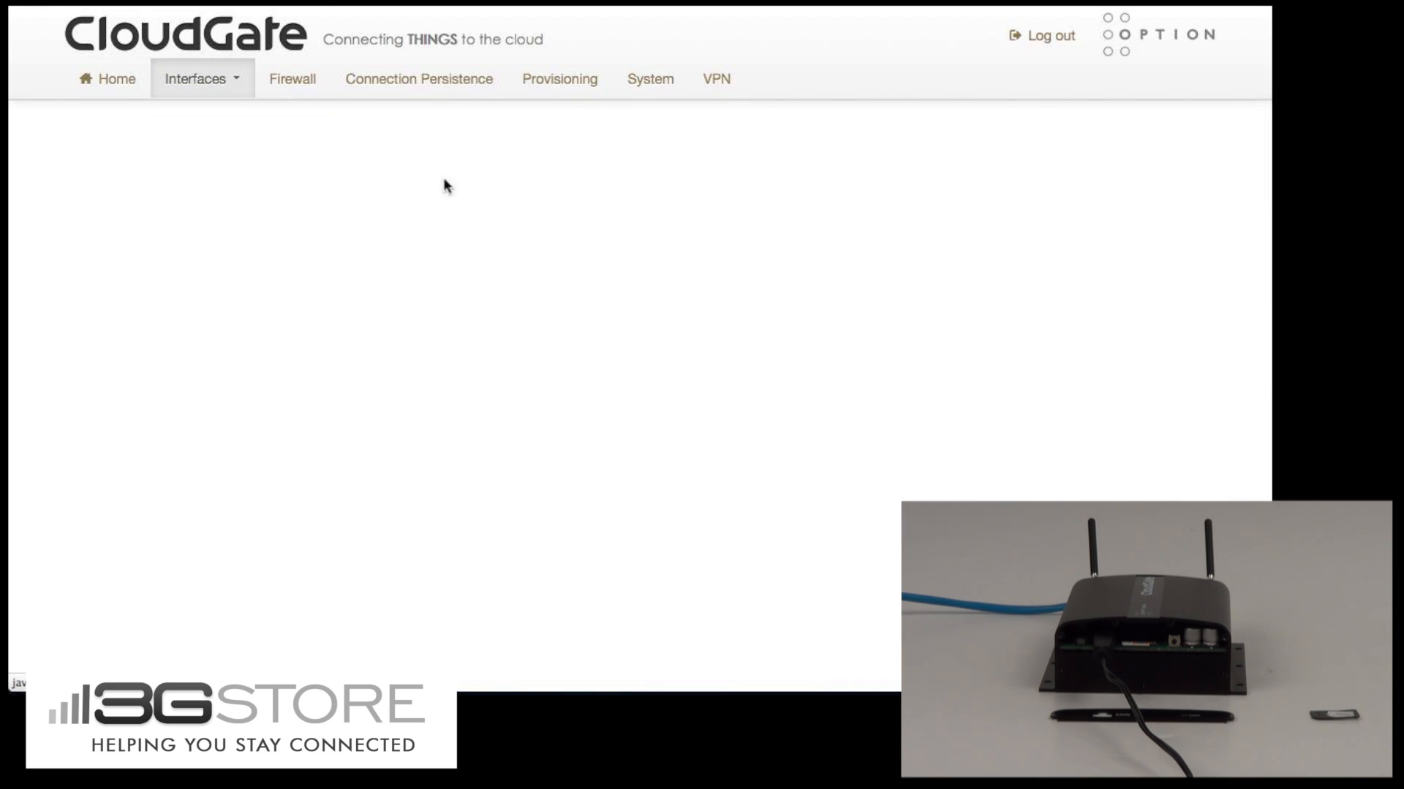
{"action": "mouse_move", "coordinate": [1091, 313]}
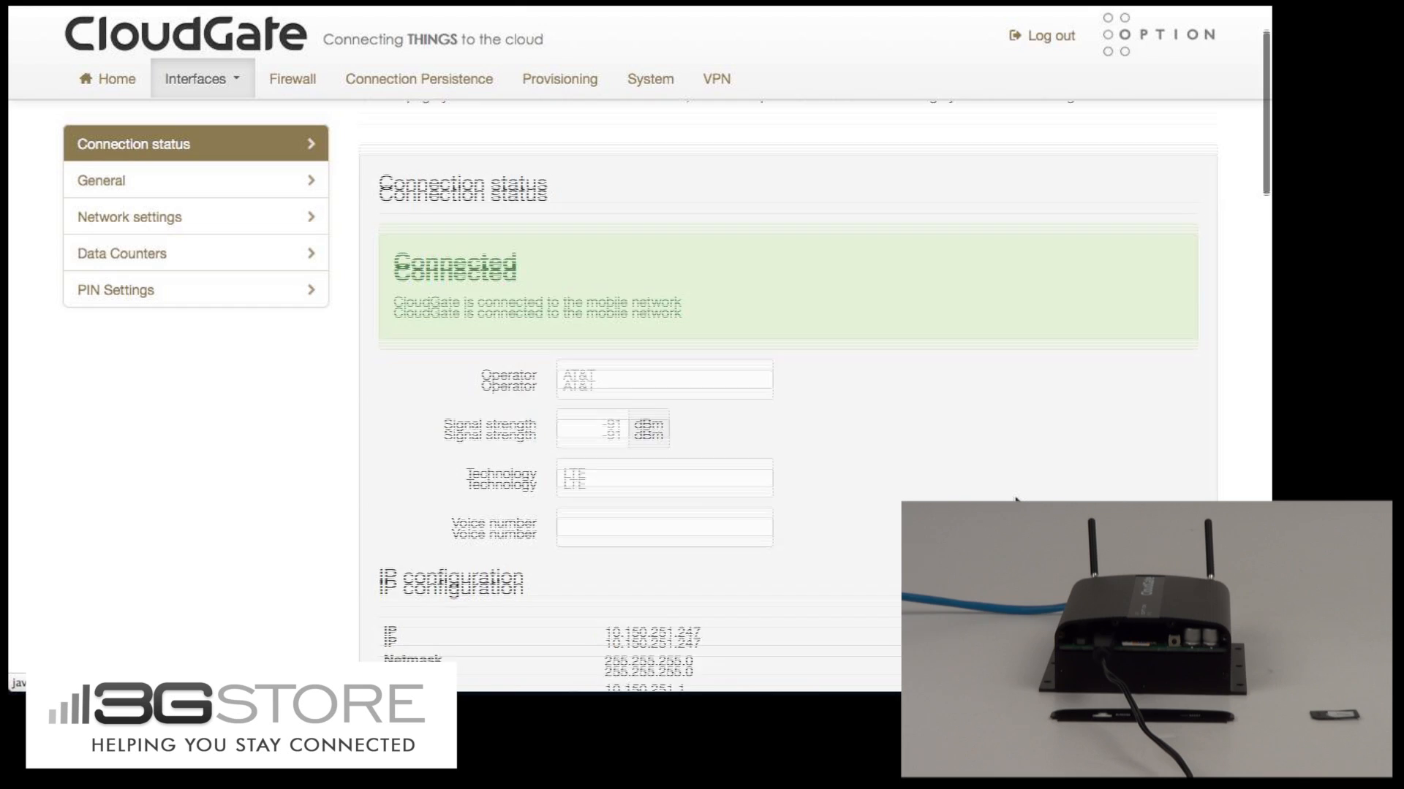
{"action": "scroll", "scroll_direction": "down", "scroll_amount": 3}
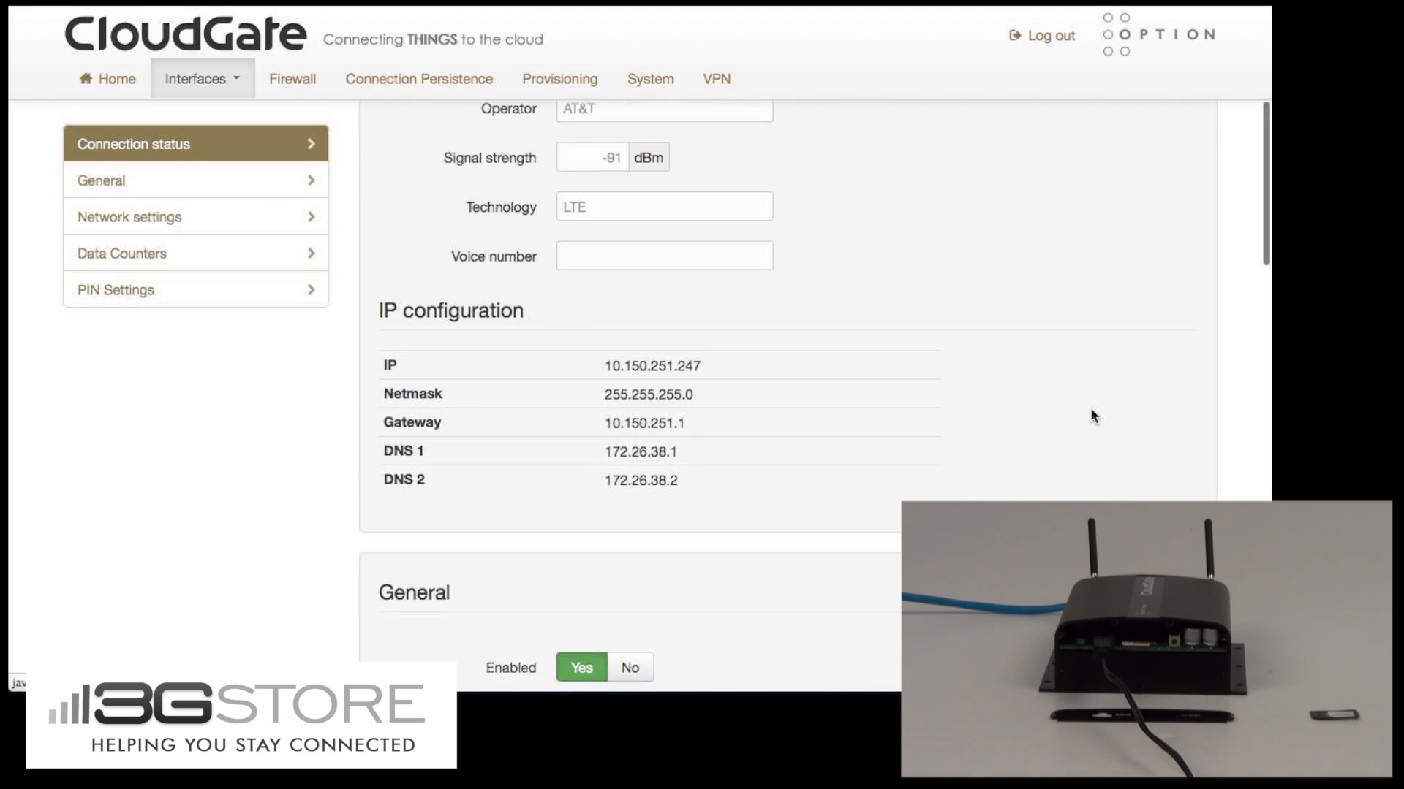
{"action": "left_click", "coordinate": [101, 180]}
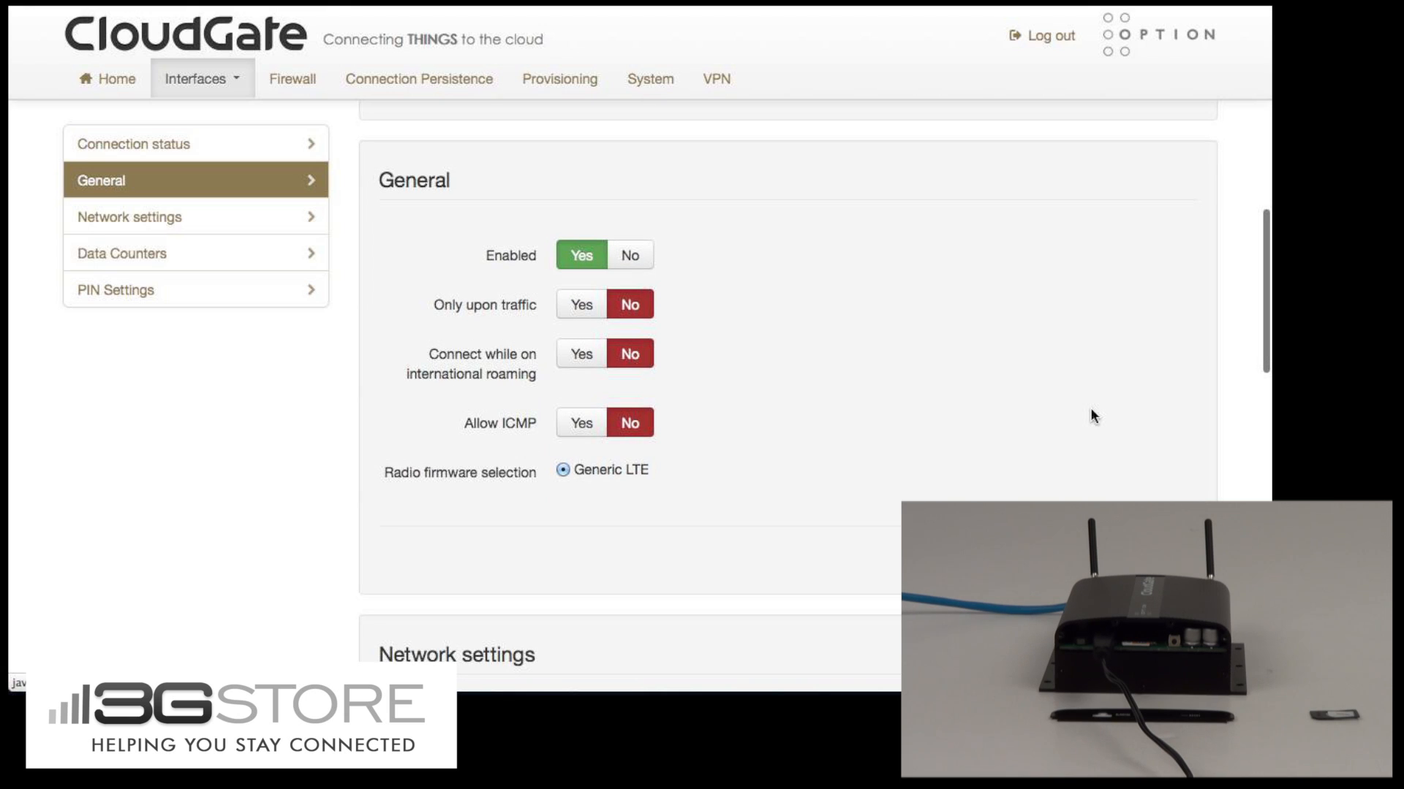
{"action": "mouse_move", "coordinate": [708, 460]}
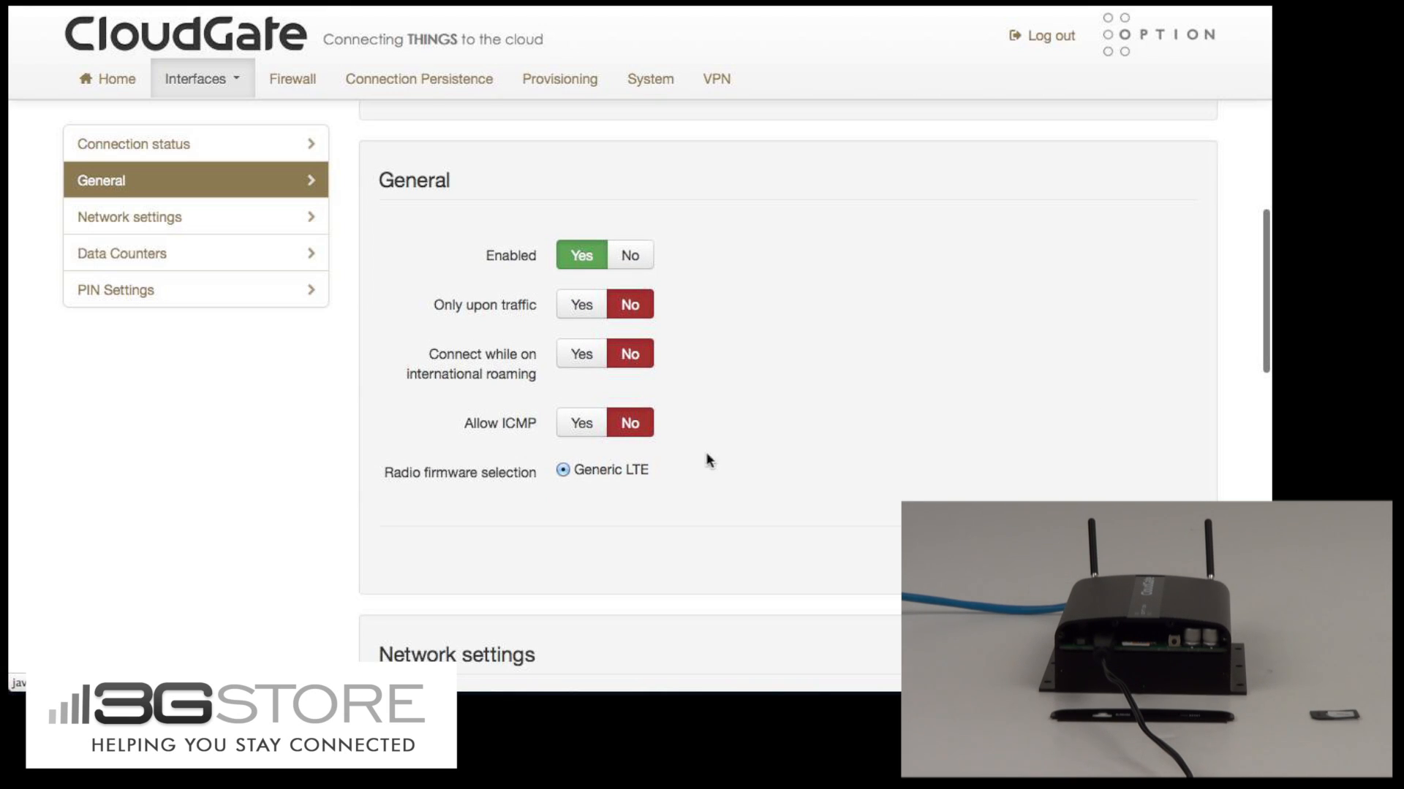
{"action": "left_click", "coordinate": [129, 217]}
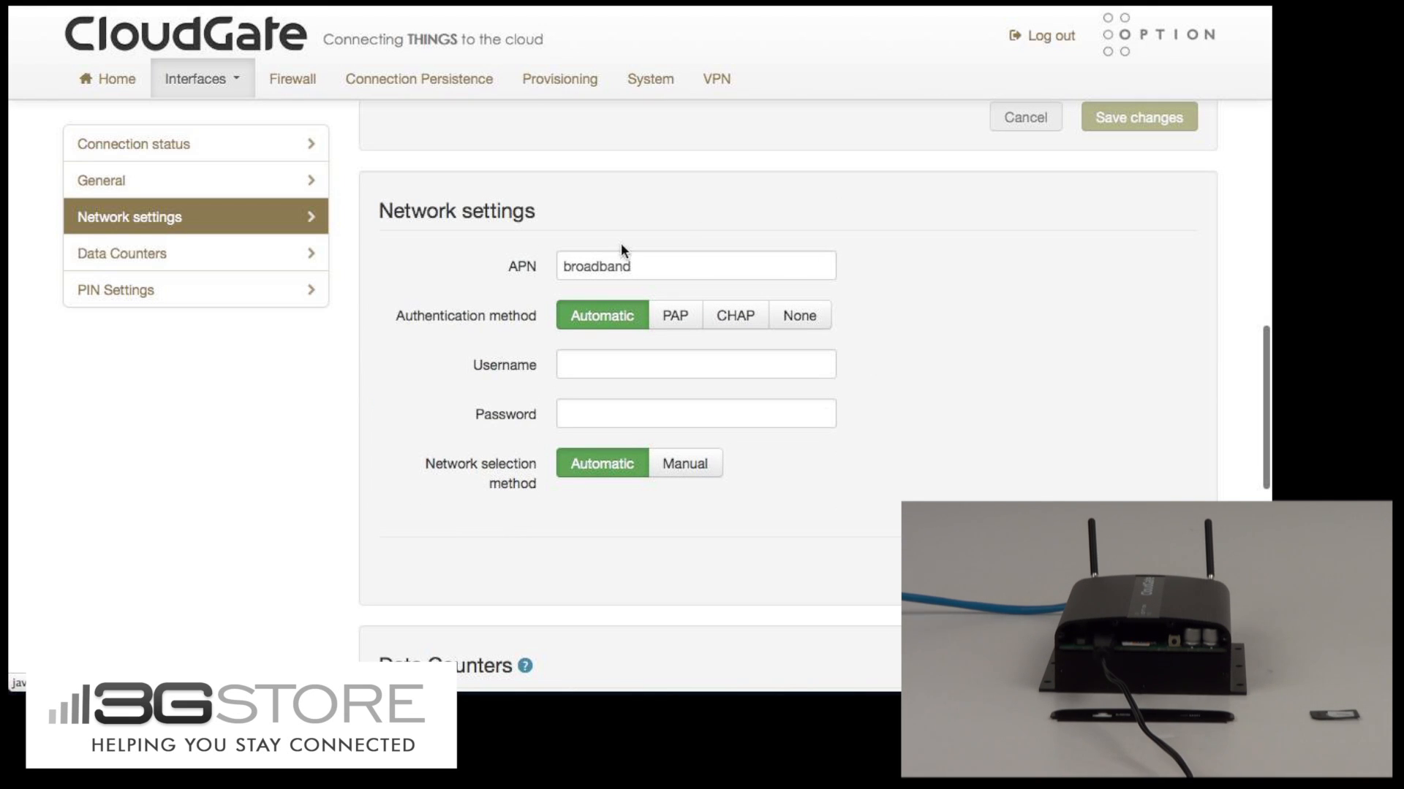
{"action": "mouse_move", "coordinate": [876, 341]}
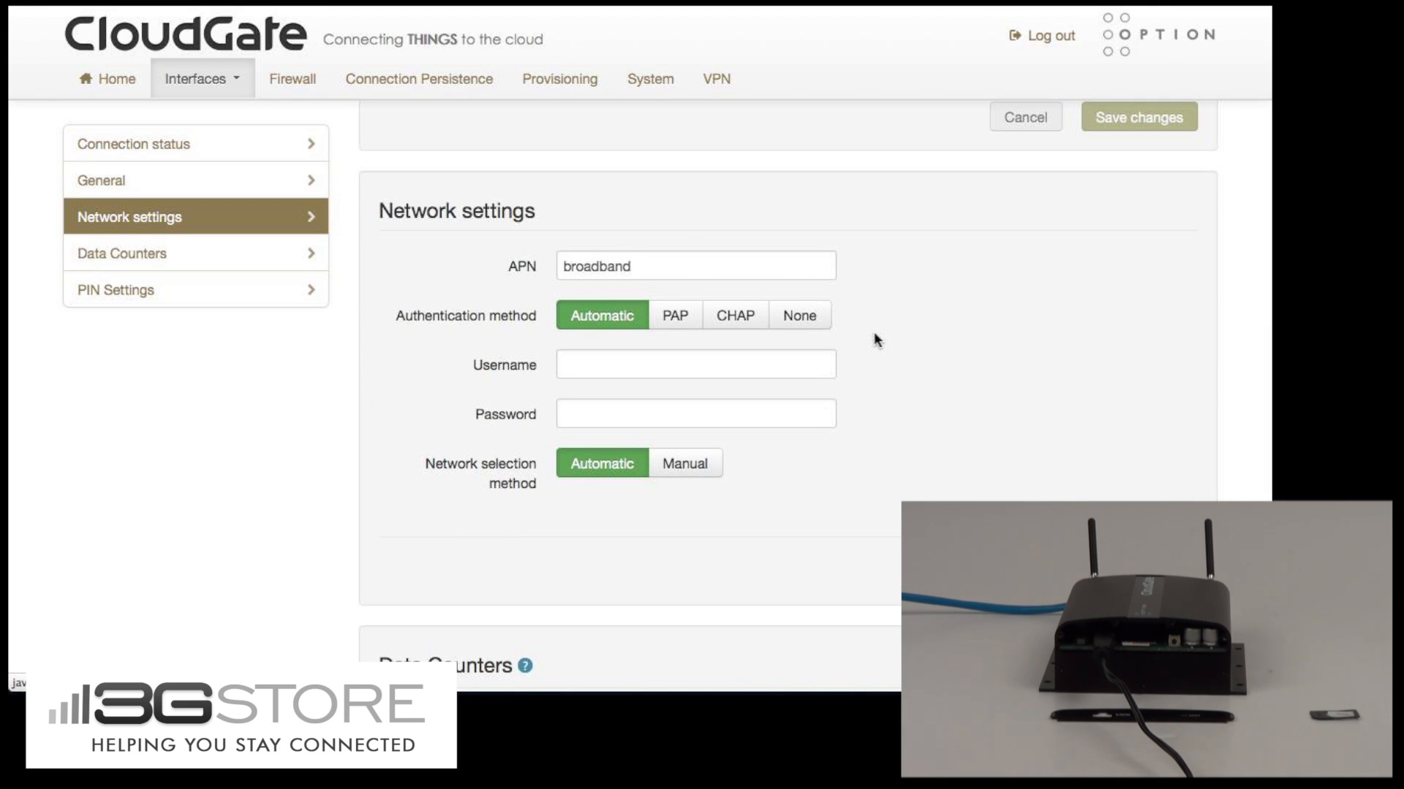
{"action": "mouse_move", "coordinate": [839, 398]}
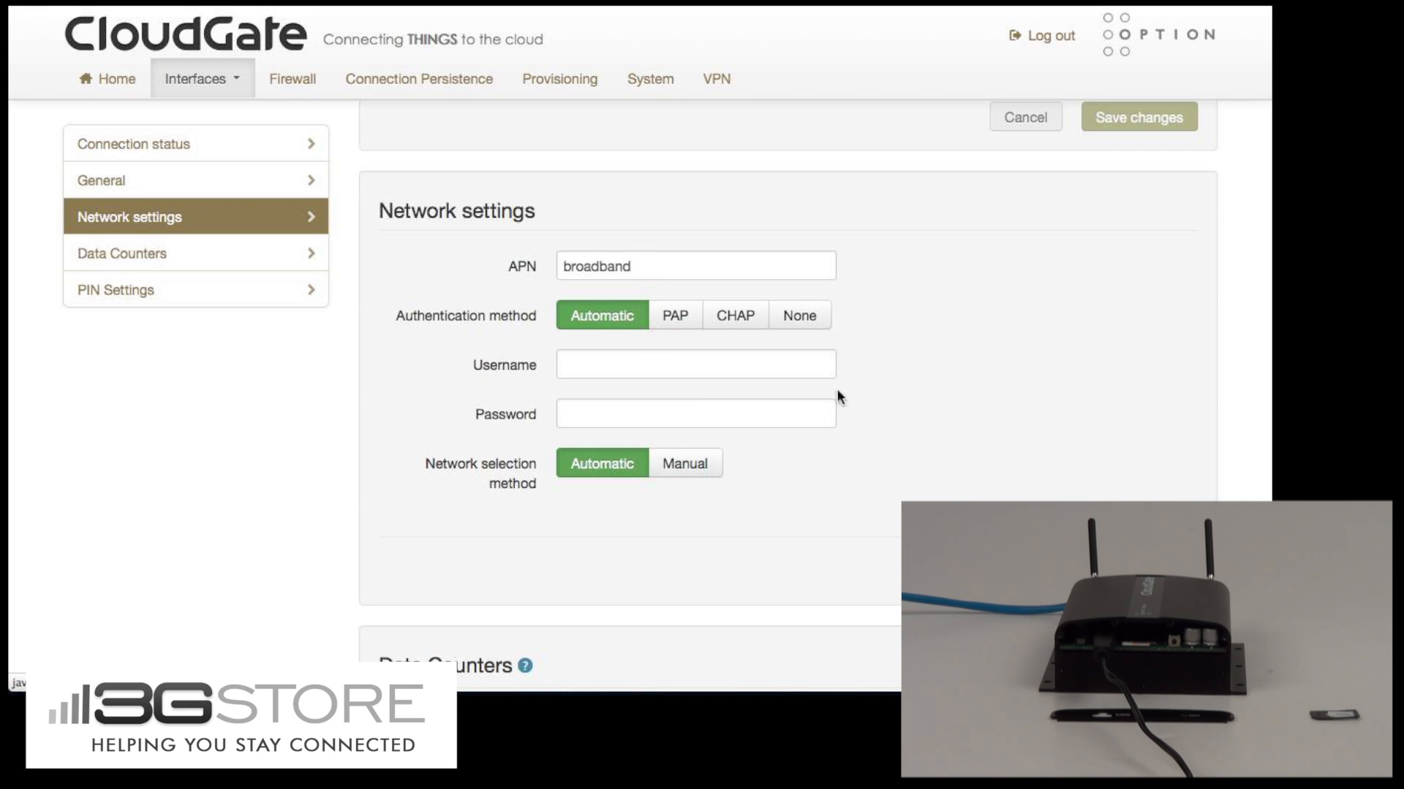
{"action": "scroll", "scroll_direction": "down", "scroll_amount": 3}
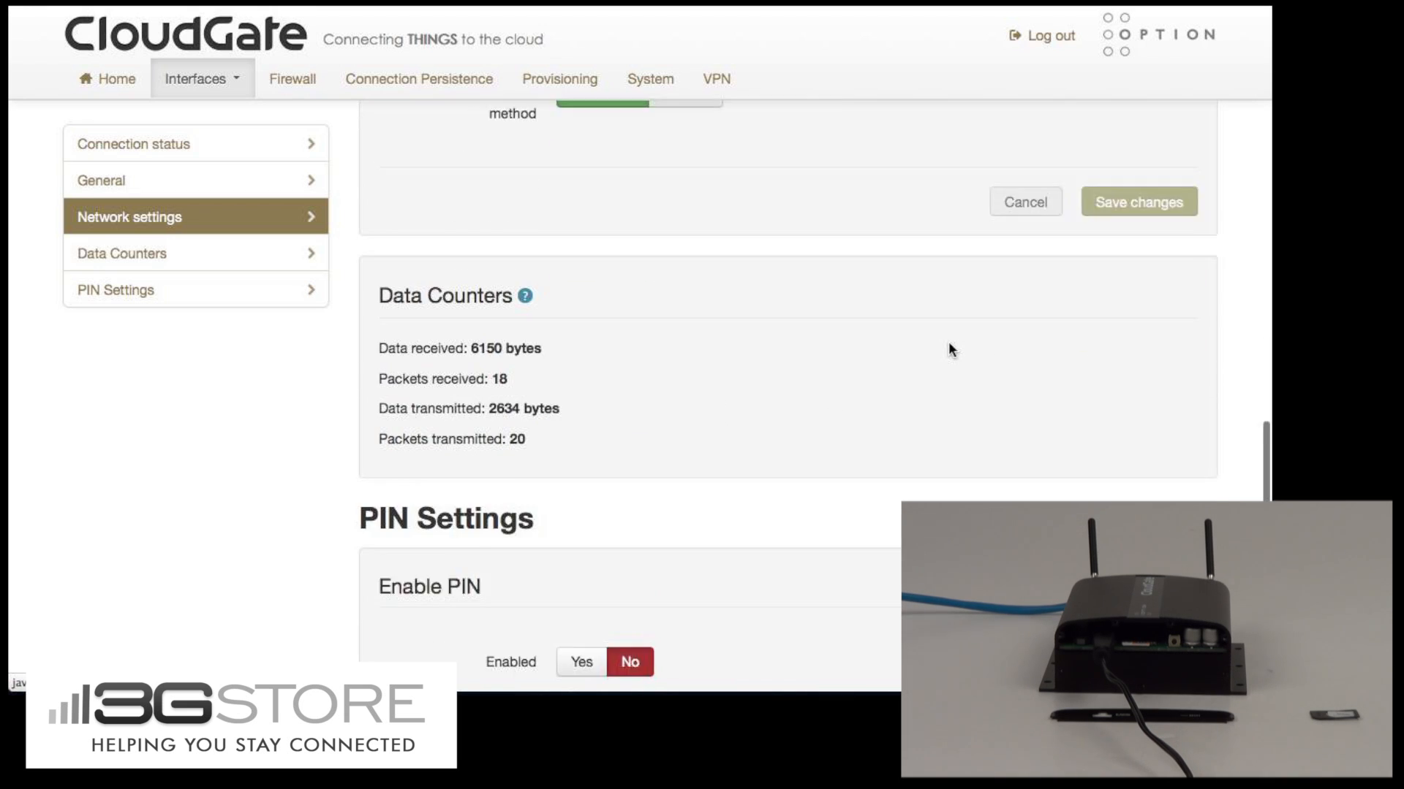